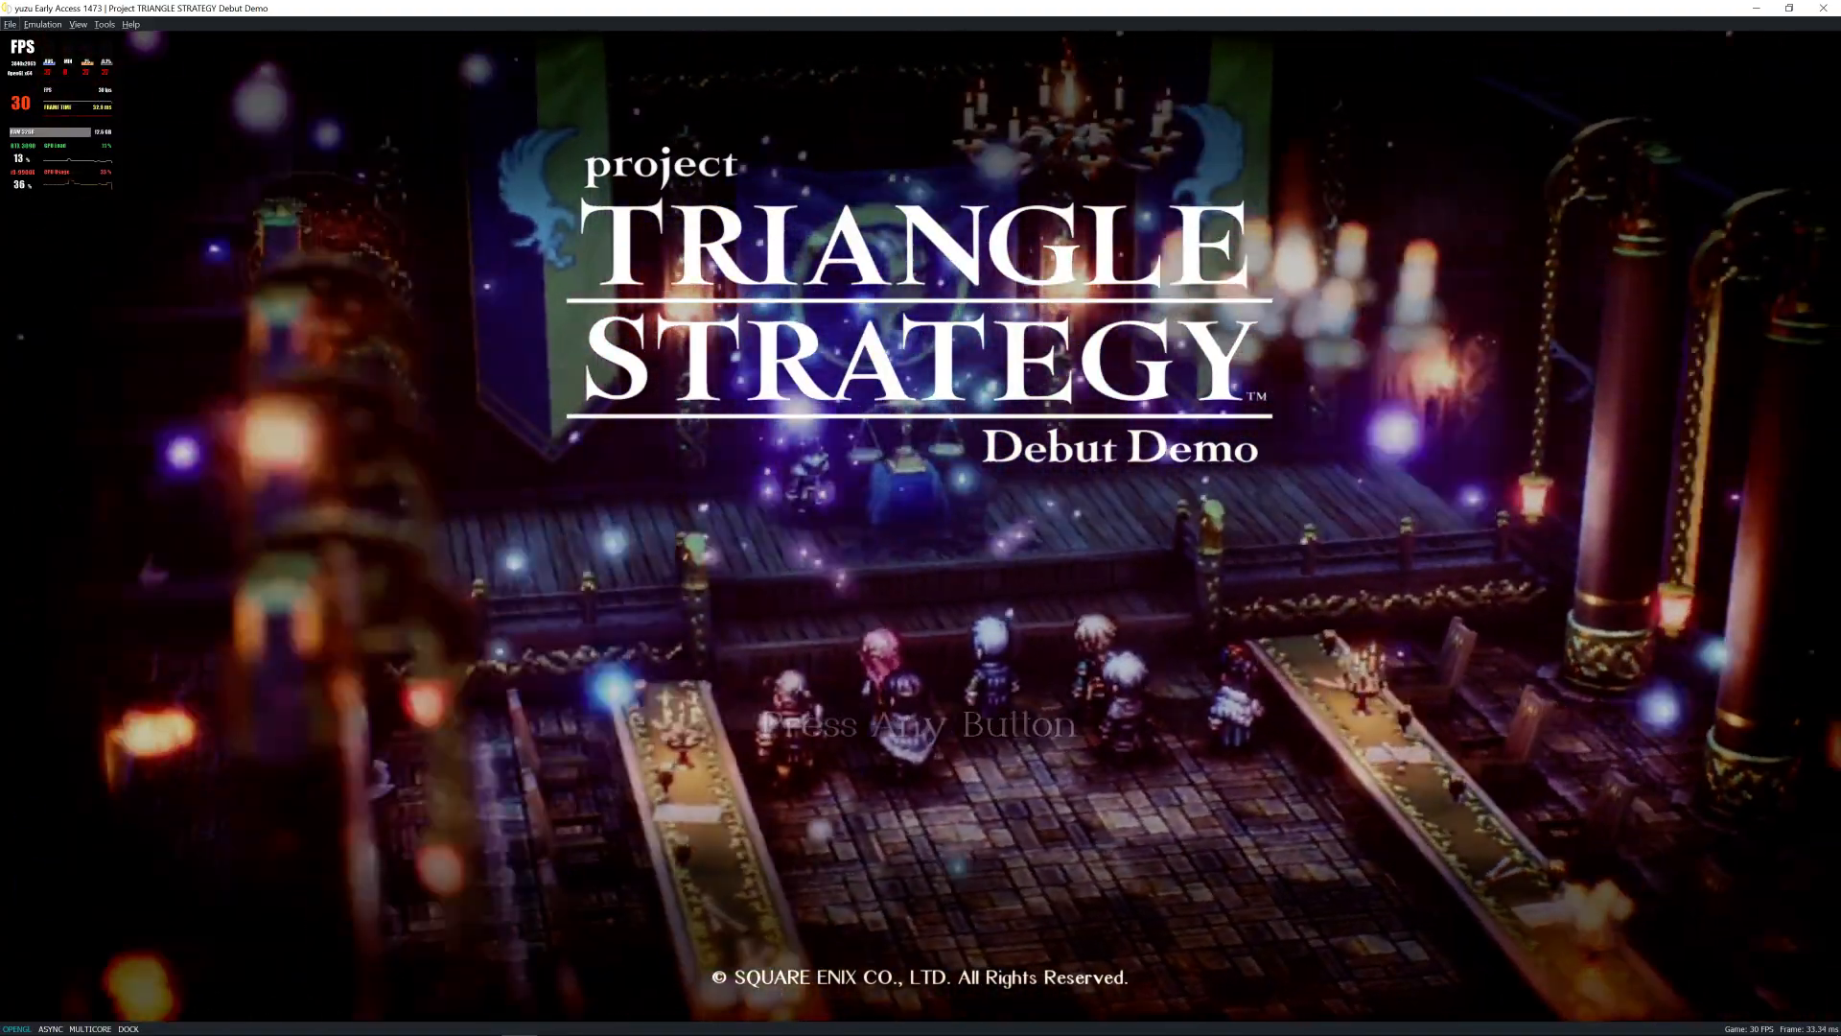
Advance past the title screen and start a New Game to reach the developers' welcome message
key(enter)
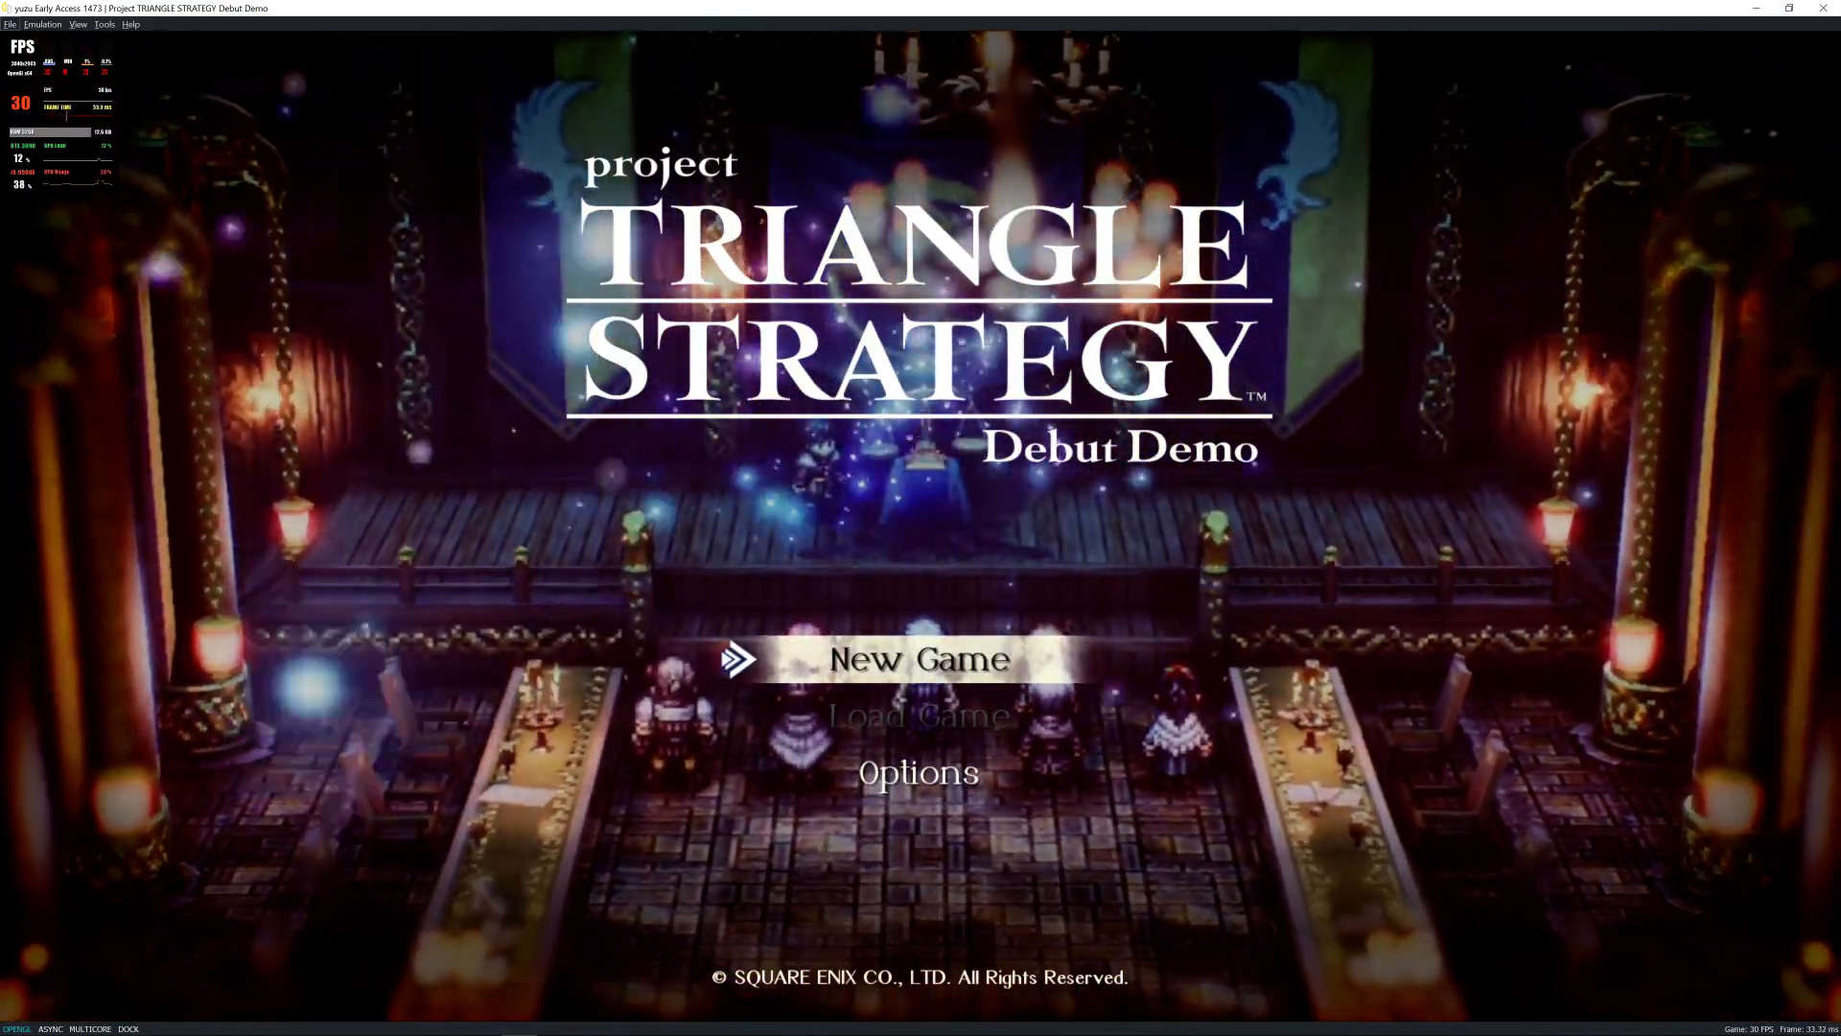
click(918, 658)
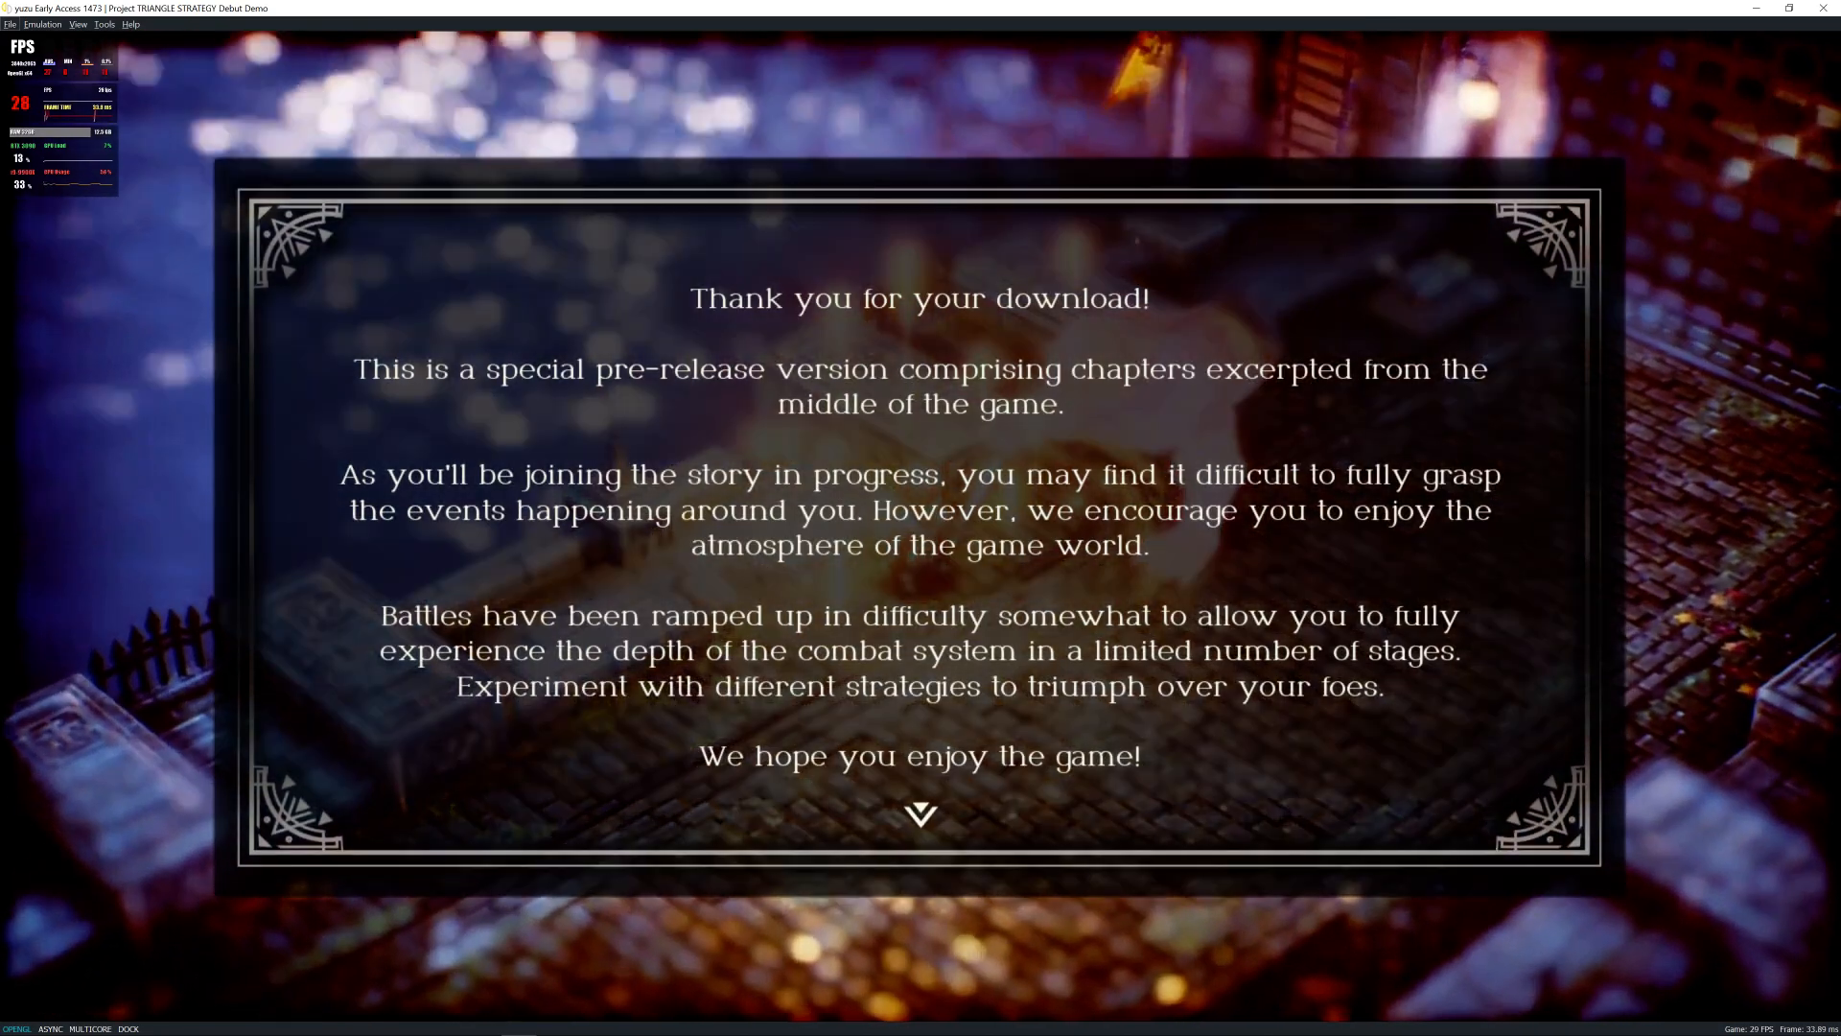